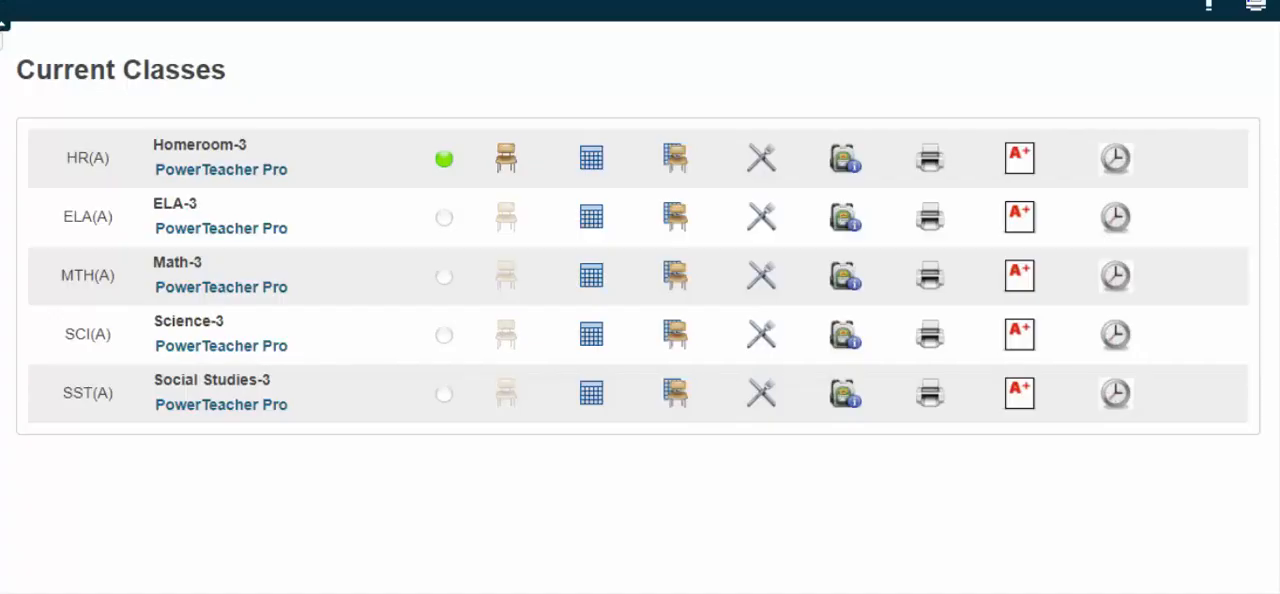
mouse_move(442, 528)
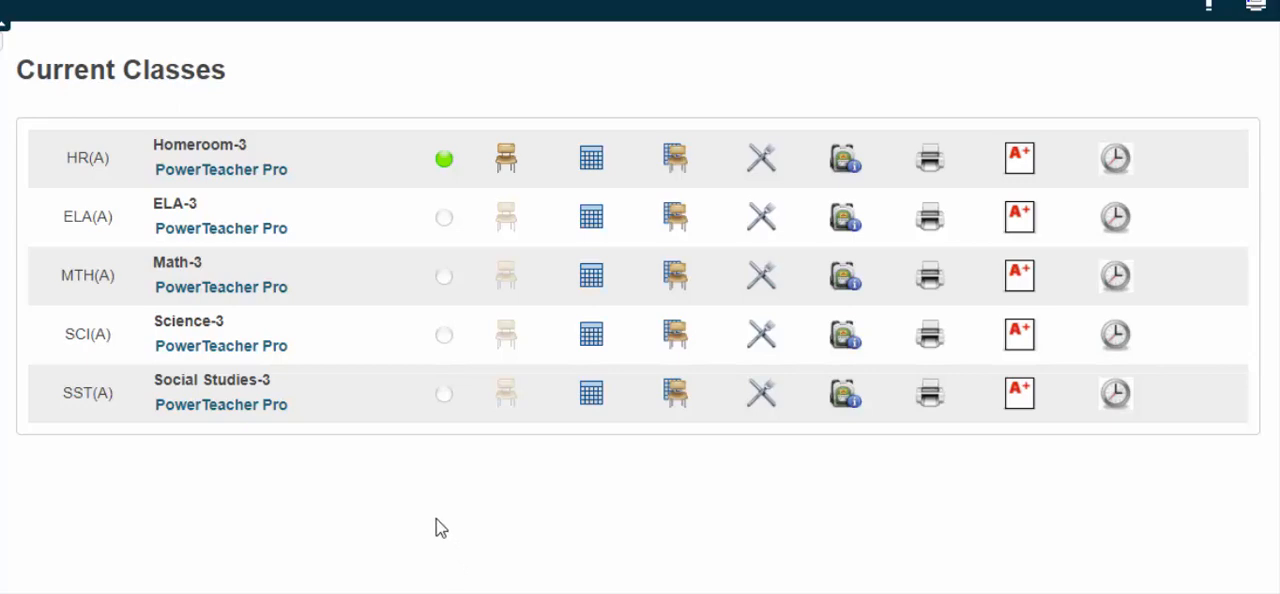
mouse_move(228, 254)
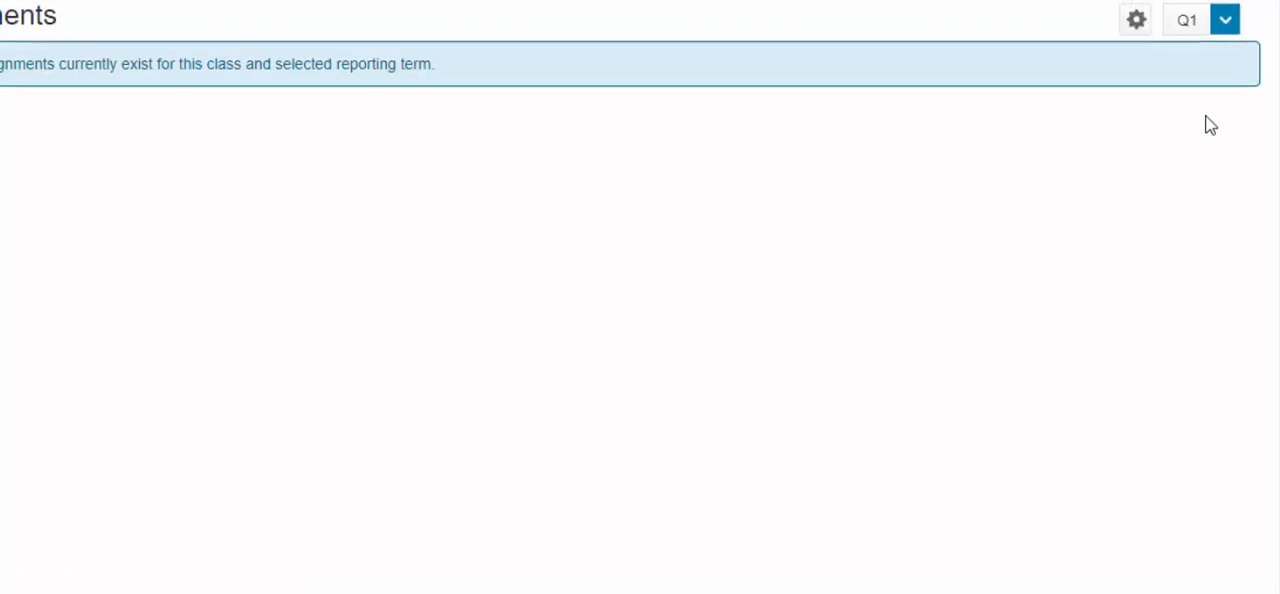
left_click(1224, 18)
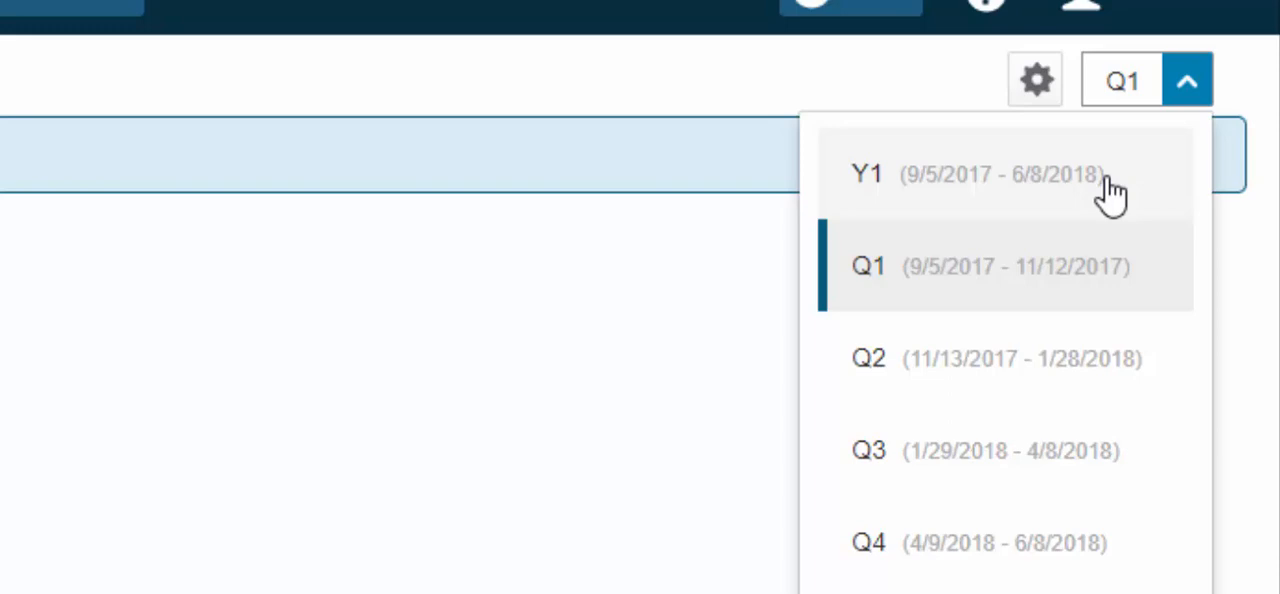
mouse_move(1084, 284)
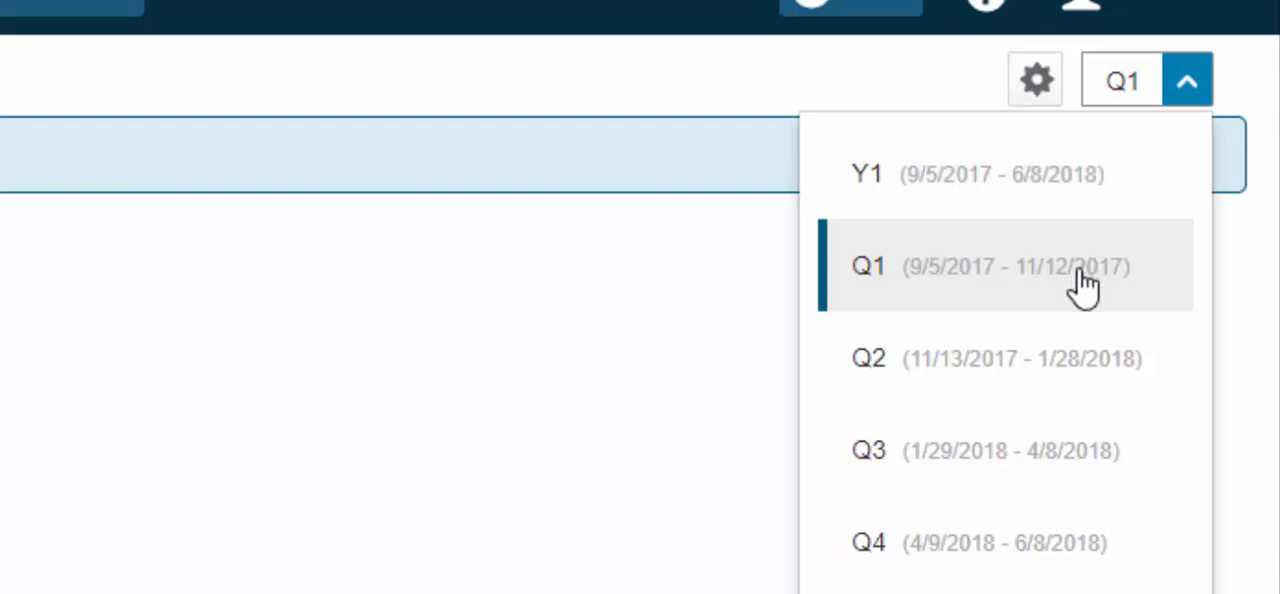
mouse_move(1034, 416)
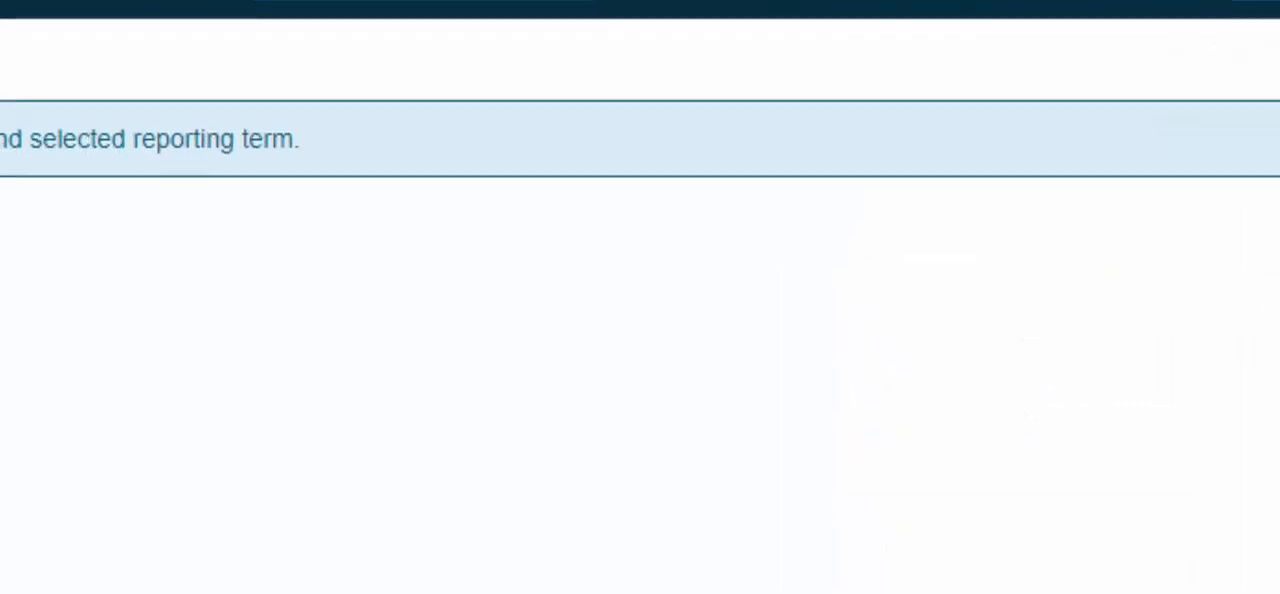
Show the Standards grades list (BWH.3, BWH.4, RAI.2, RAI.3) for ELA-3 under term Q1.
left_click(52, 50)
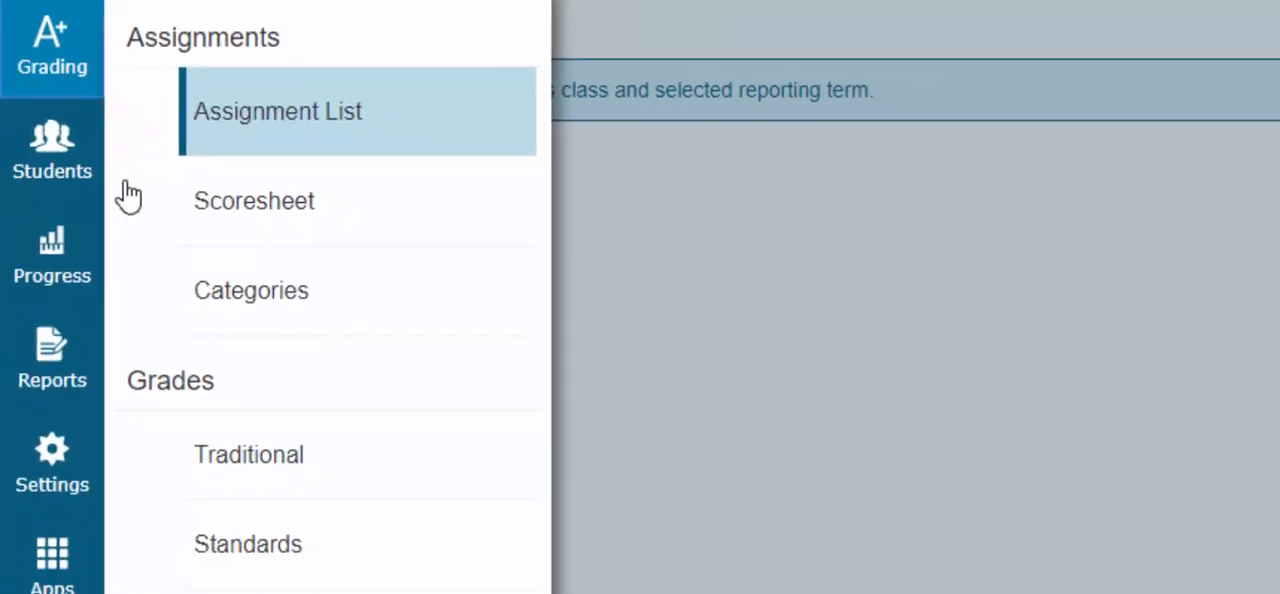
left_click(248, 544)
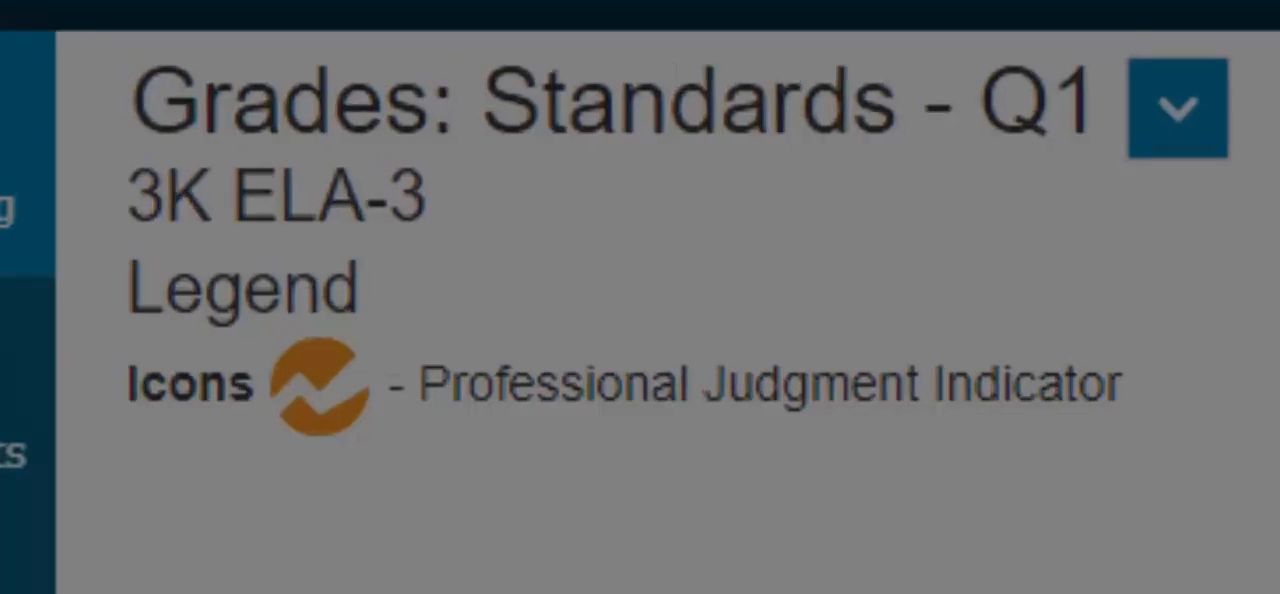
left_click(1176, 104)
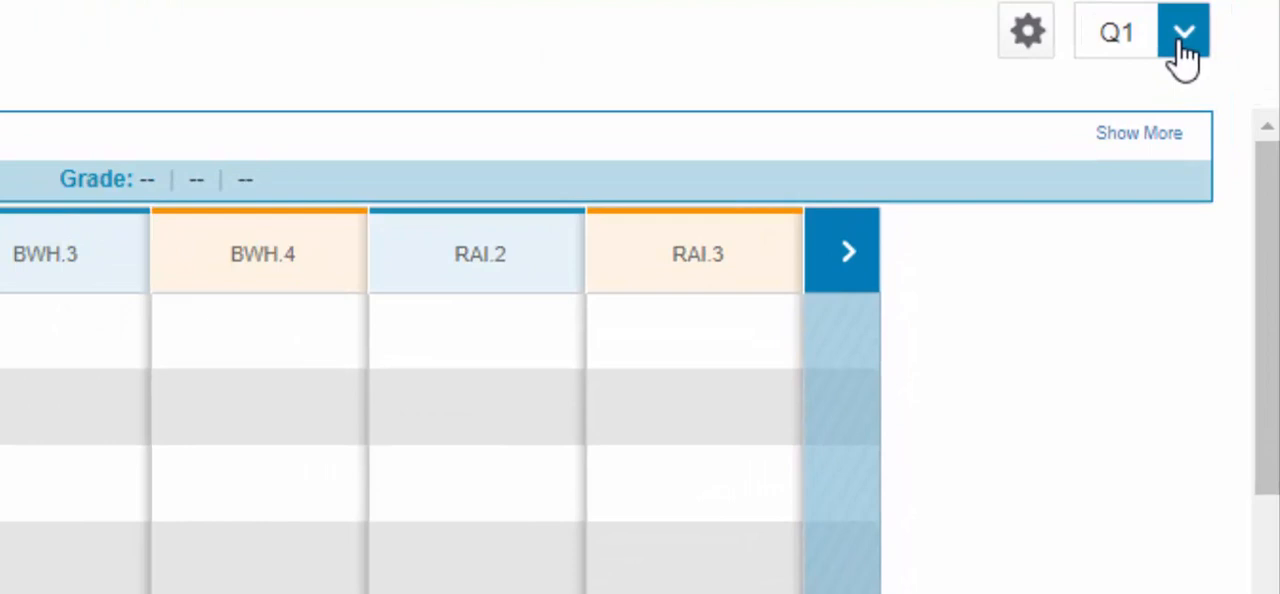
mouse_move(724, 96)
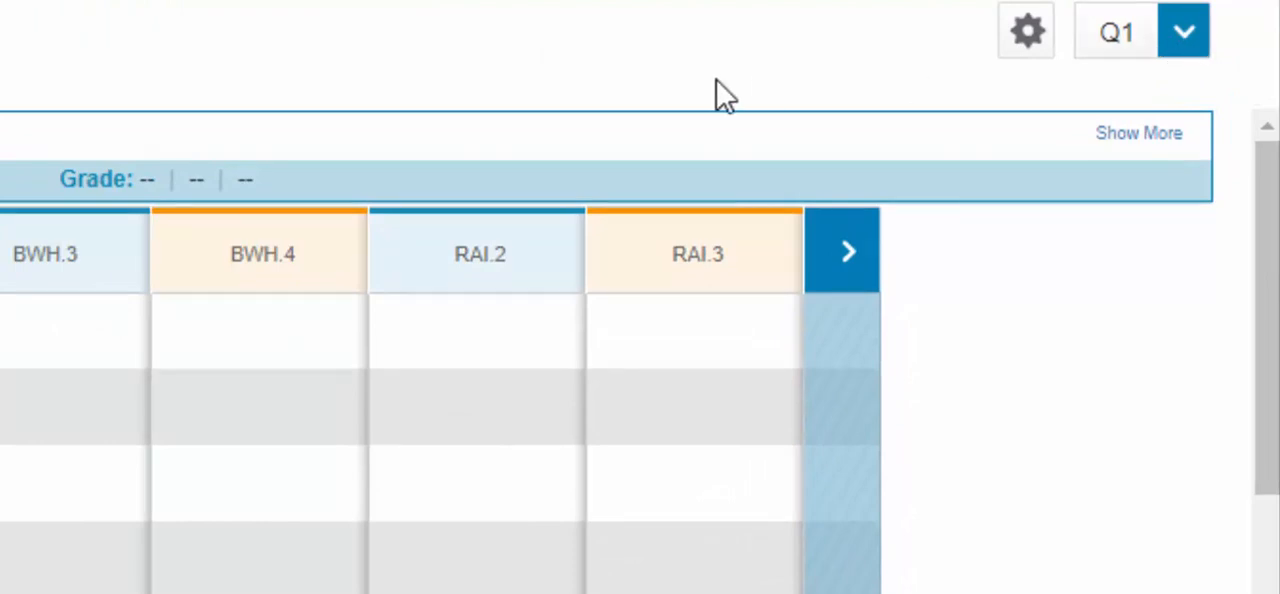